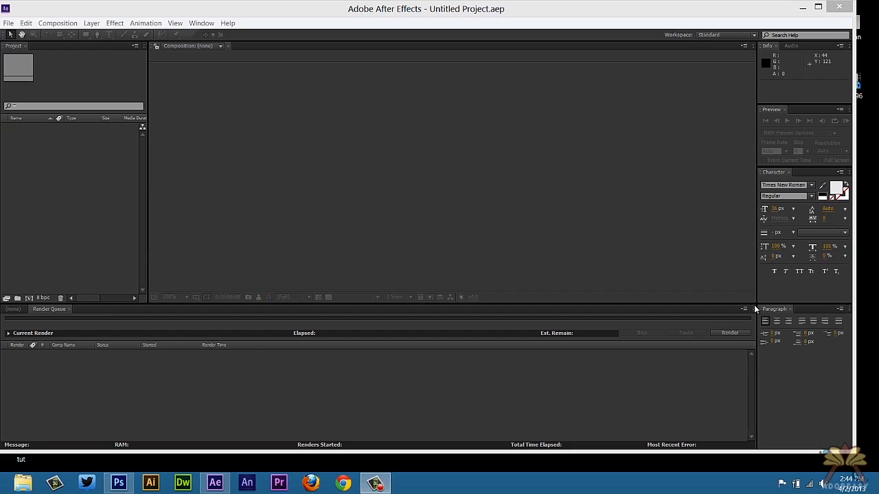
{"action": "mouse_move", "coordinate": [393, 437]}
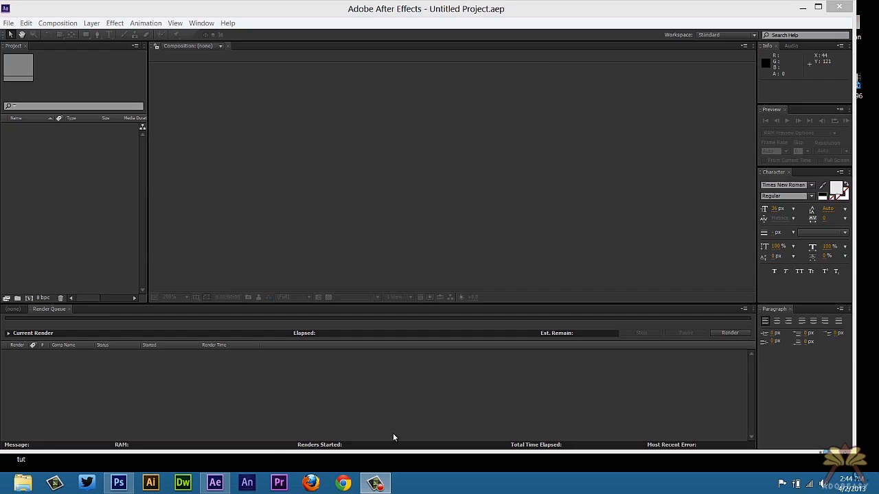
Switch to the Android character artwork open in Photoshop
{"action": "left_click", "coordinate": [118, 484]}
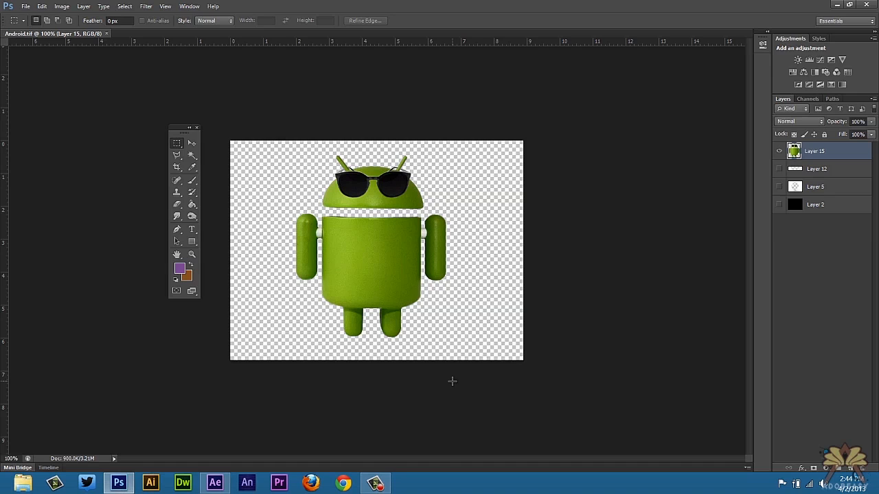
{"action": "mouse_move", "coordinate": [438, 372]}
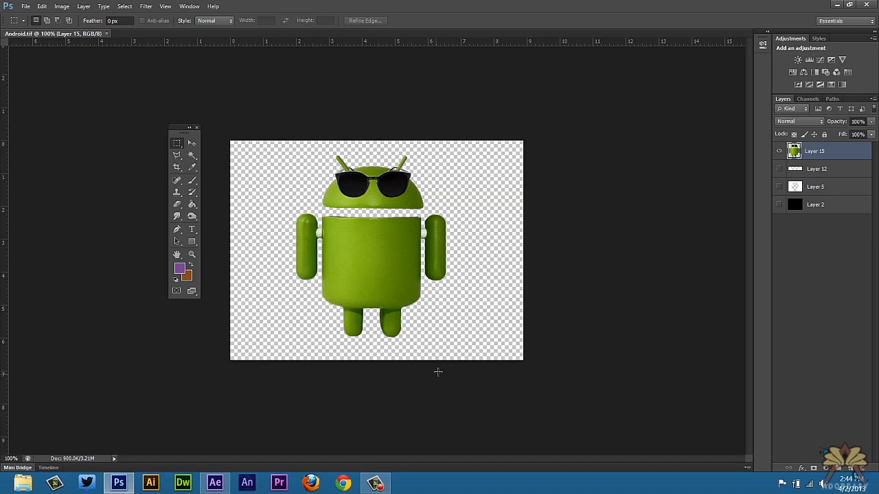
{"action": "mouse_move", "coordinate": [520, 204]}
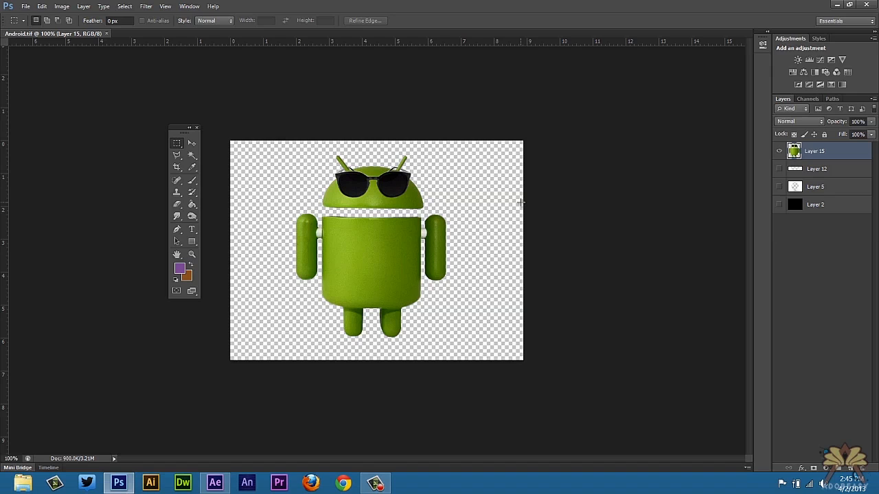
{"action": "mouse_move", "coordinate": [282, 222]}
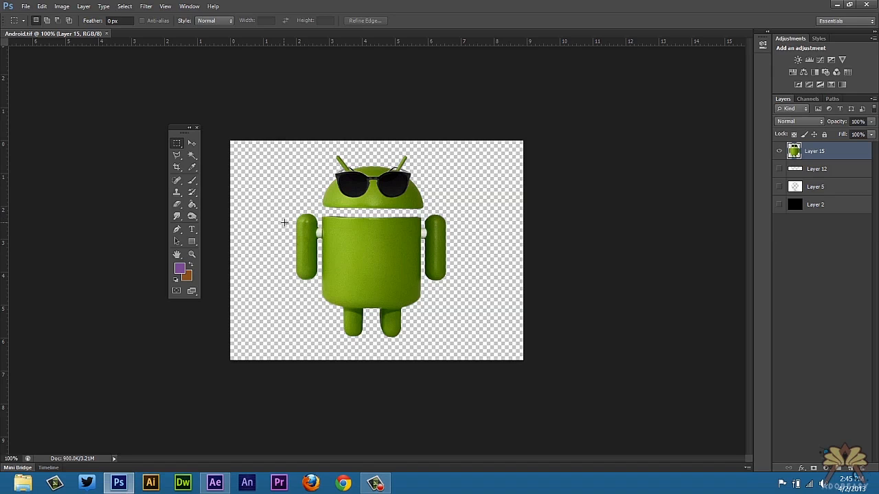
{"action": "mouse_move", "coordinate": [272, 225]}
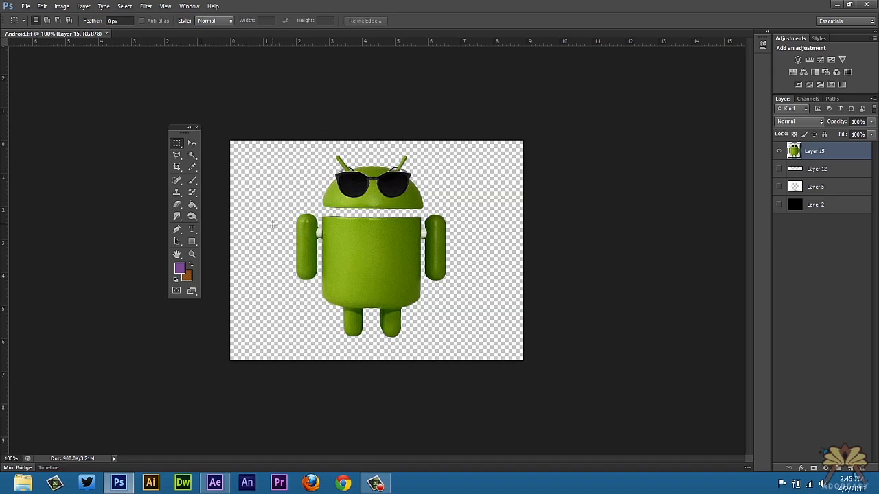
{"action": "mouse_move", "coordinate": [357, 351]}
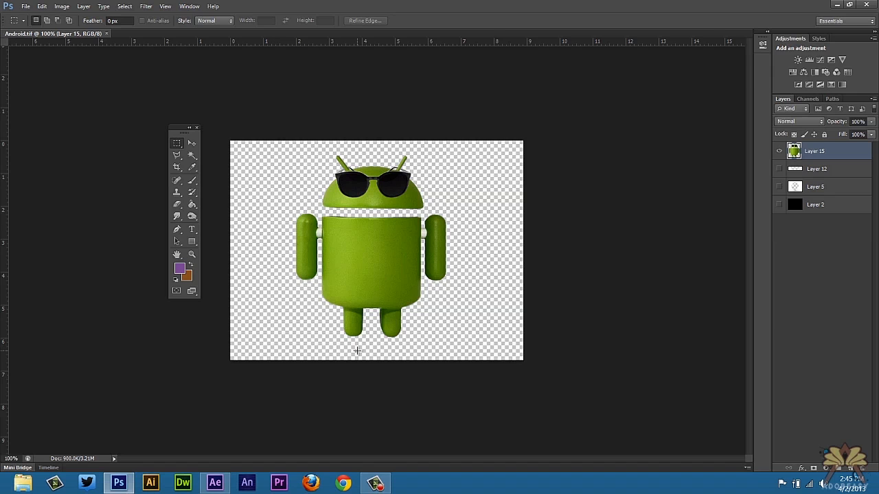
Return to After Effects and create a new black HDTV 720 composition
{"action": "left_click", "coordinate": [215, 483]}
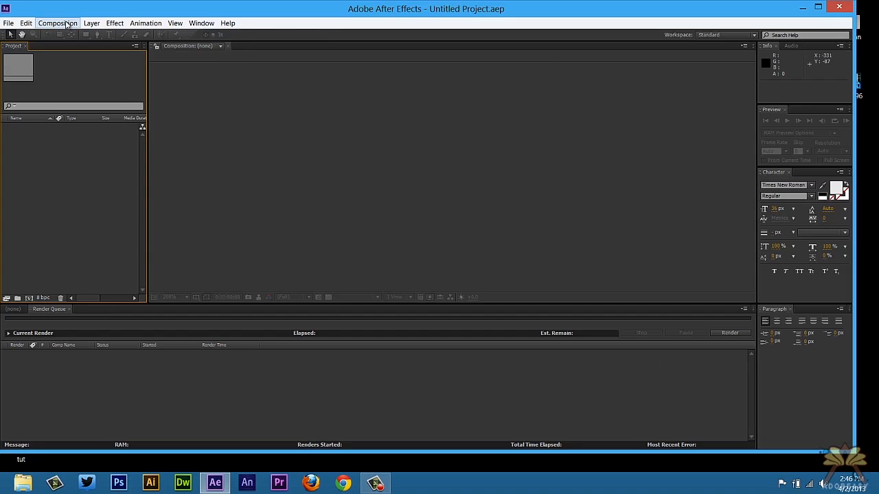
{"action": "left_click", "coordinate": [58, 22]}
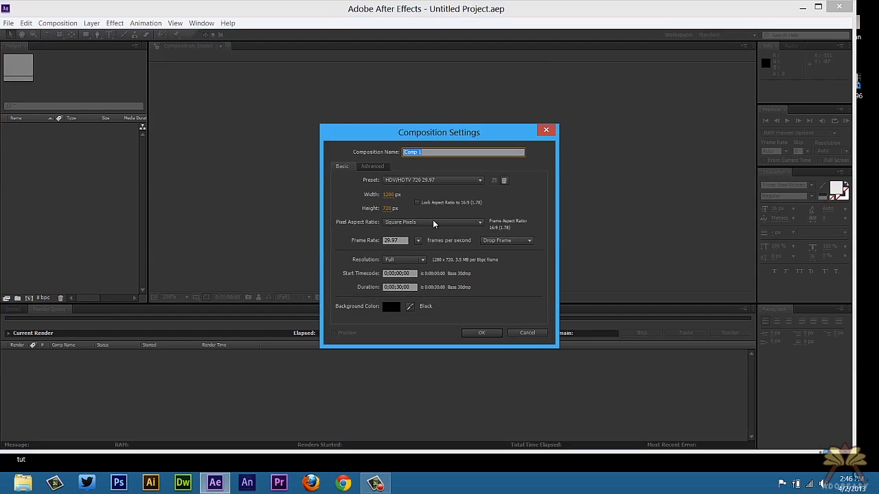
{"action": "mouse_move", "coordinate": [483, 341]}
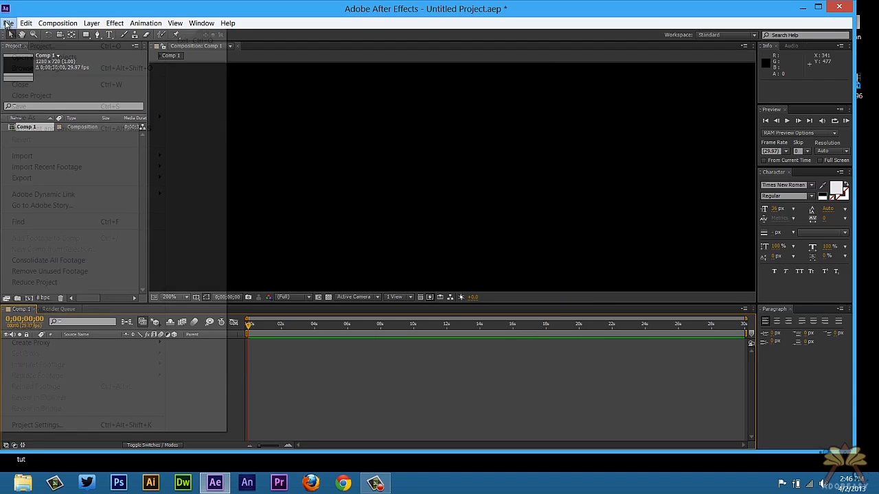
Import the Android image file into the project
{"action": "left_click", "coordinate": [22, 155]}
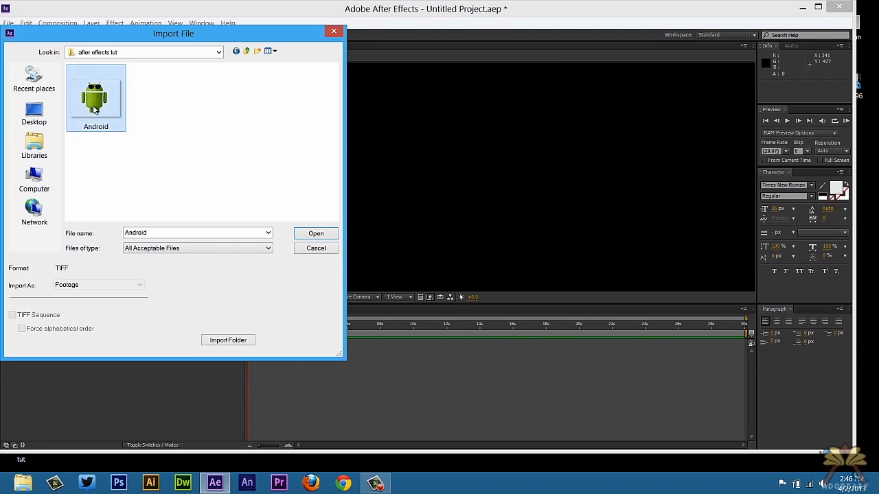
{"action": "left_click", "coordinate": [315, 233]}
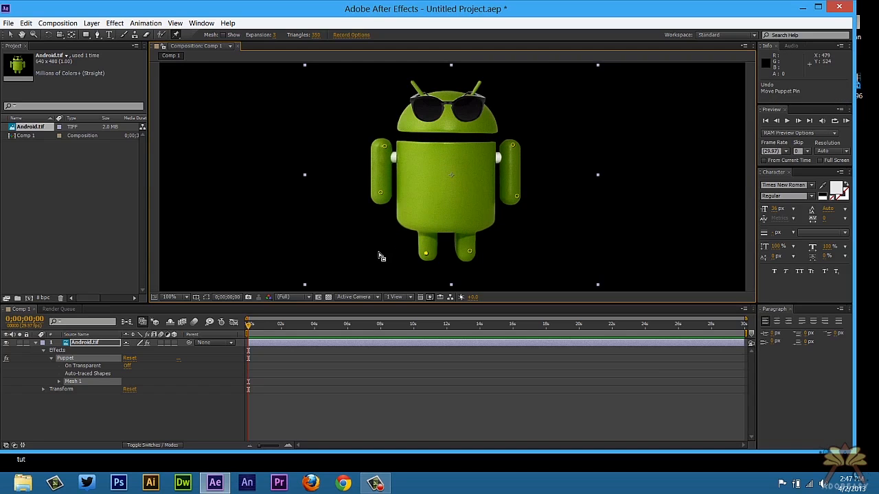
Zoom out to view the whole composition, then back in on the pinned character
{"action": "left_click", "coordinate": [170, 297]}
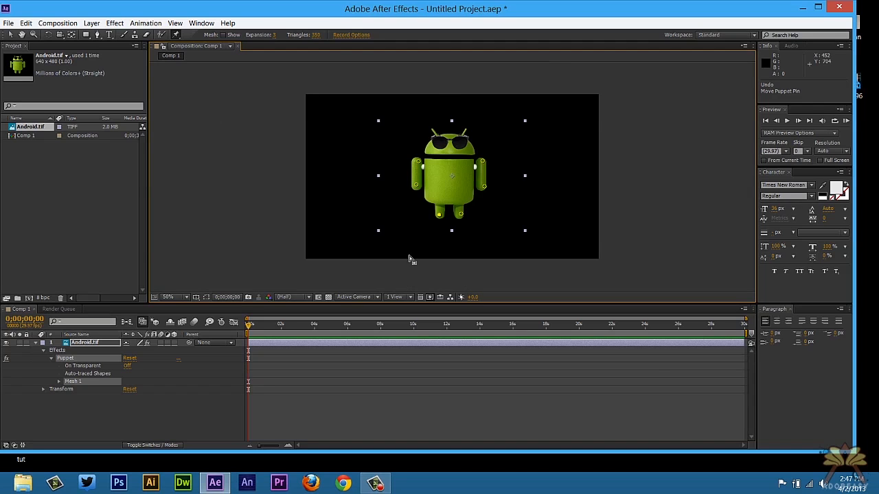
{"action": "left_click", "coordinate": [169, 296]}
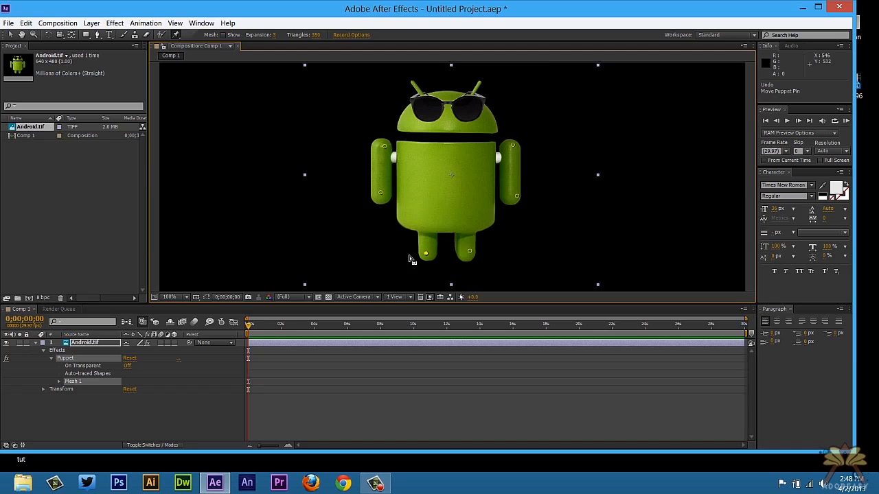
{"action": "mouse_move", "coordinate": [326, 337]}
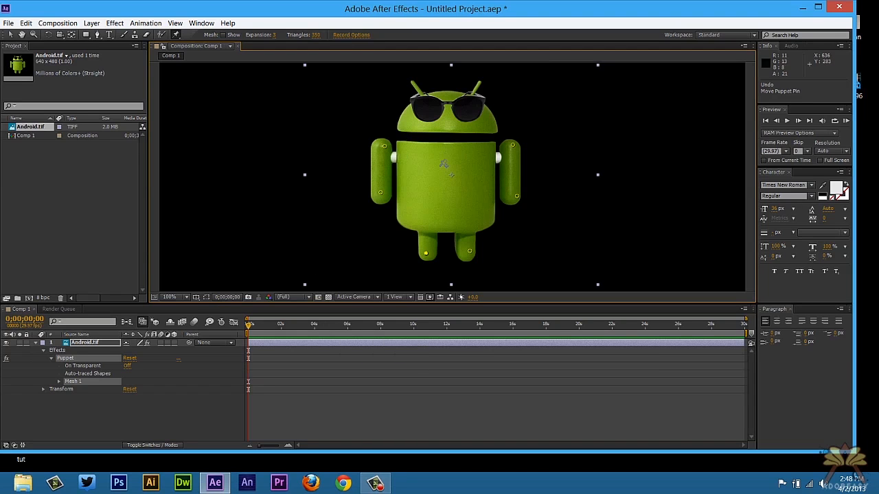
Pose the left arm outward and swing both arm pins outward over time
{"action": "left_click_drag", "start_coordinate": [382, 145], "coordinate": [377, 195]}
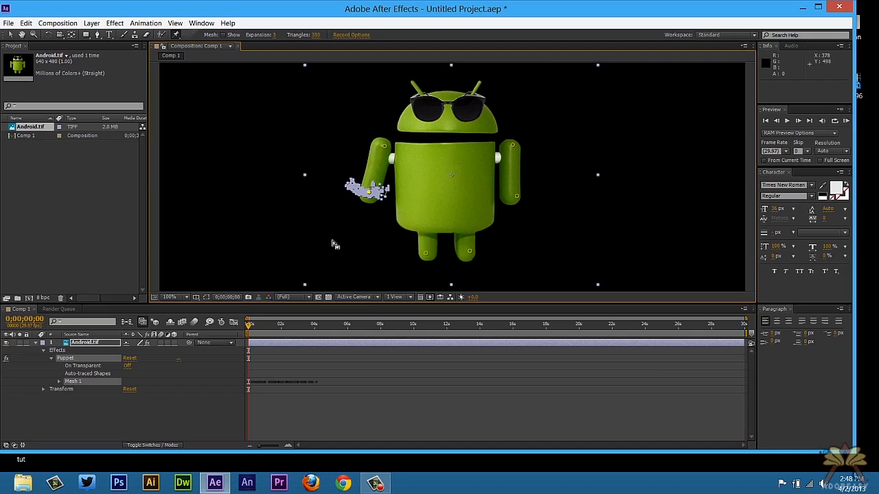
{"action": "mouse_move", "coordinate": [319, 241]}
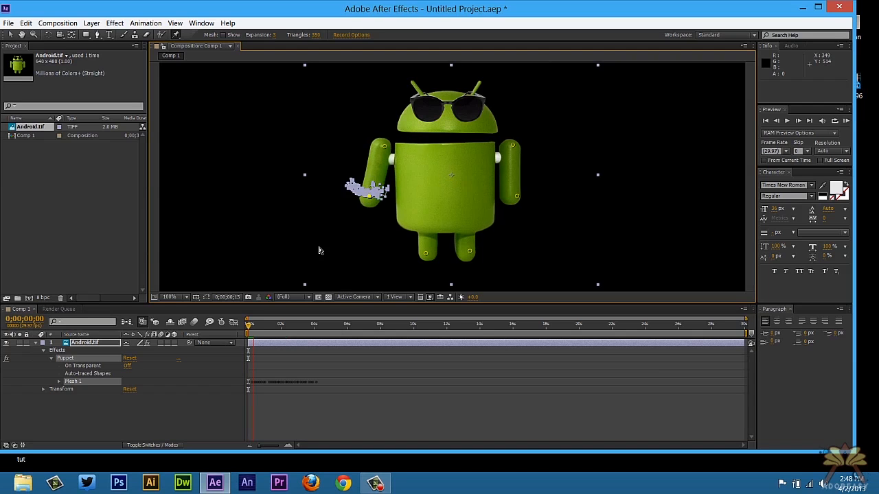
{"action": "left_click", "coordinate": [788, 121]}
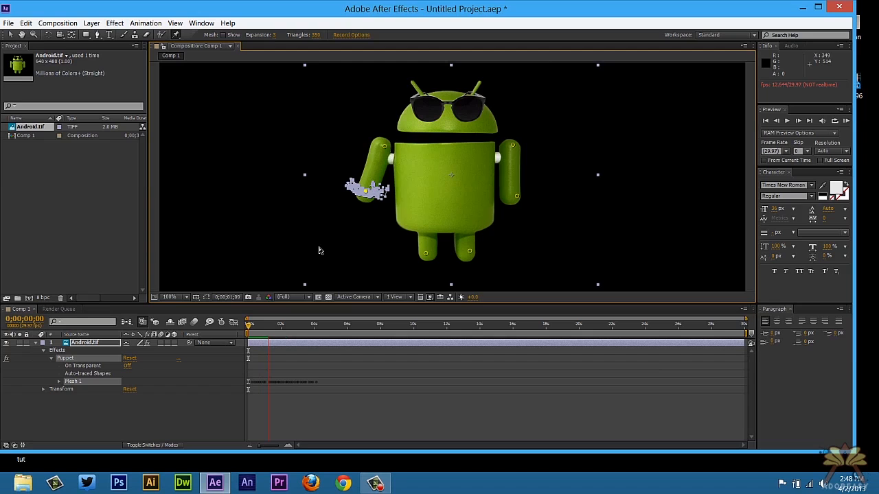
{"action": "left_click_drag", "start_coordinate": [248, 324], "coordinate": [280, 323]}
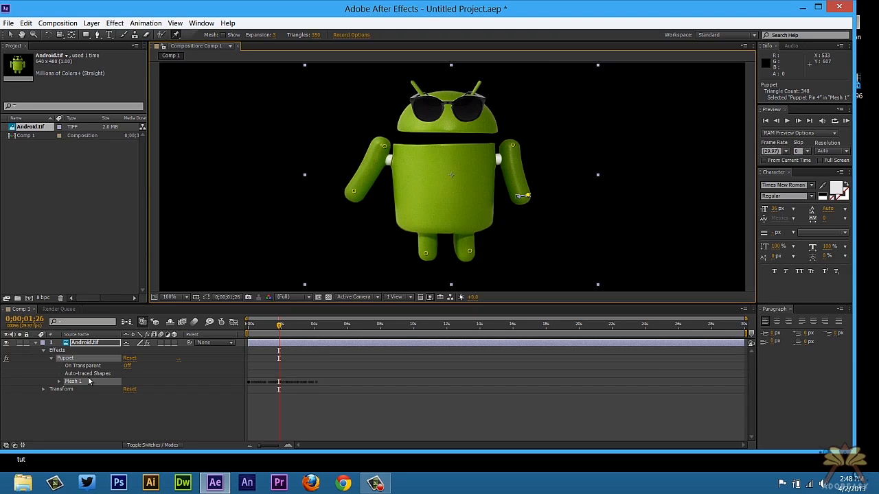
{"action": "mouse_move", "coordinate": [52, 366]}
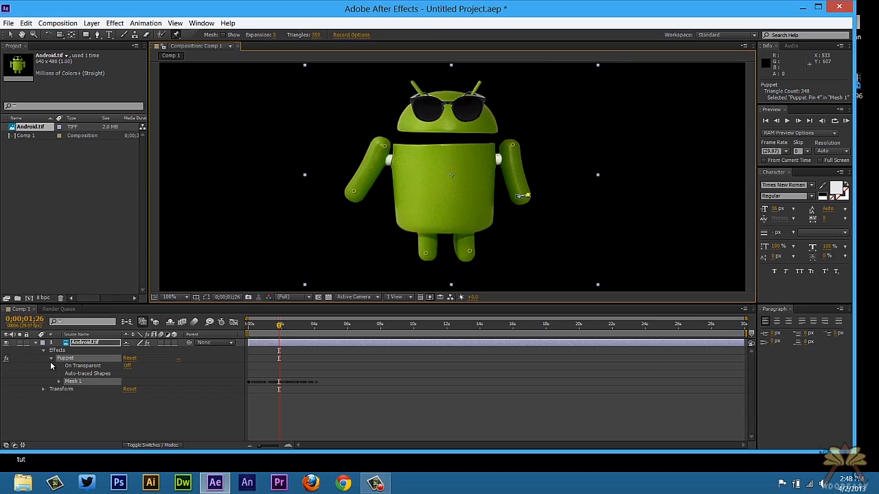
{"action": "left_click_drag", "start_coordinate": [524, 197], "coordinate": [514, 198]}
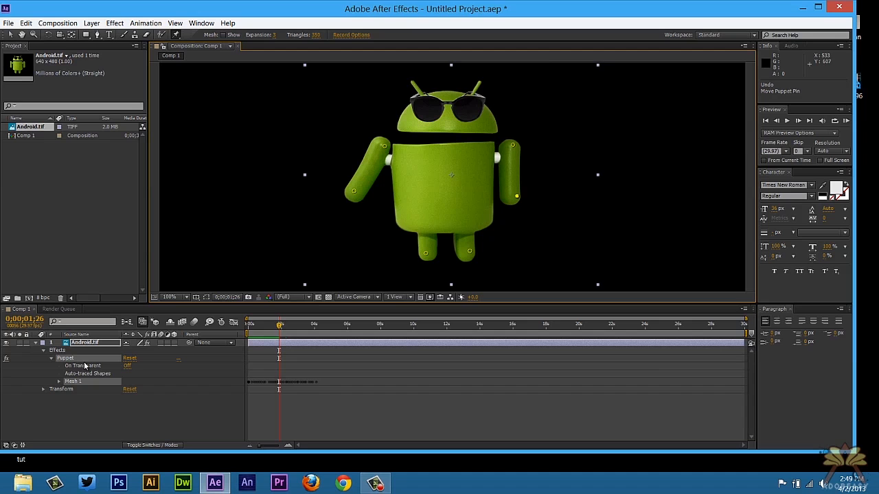
Lift the Android's head off its body and bring it back down with the head pin
{"action": "left_click_drag", "start_coordinate": [280, 324], "coordinate": [268, 324]}
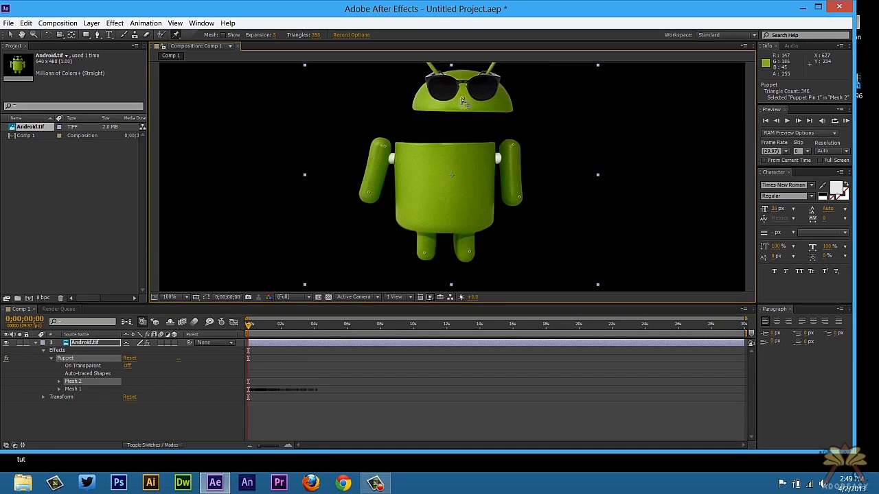
{"action": "left_click_drag", "start_coordinate": [461, 99], "coordinate": [450, 125]}
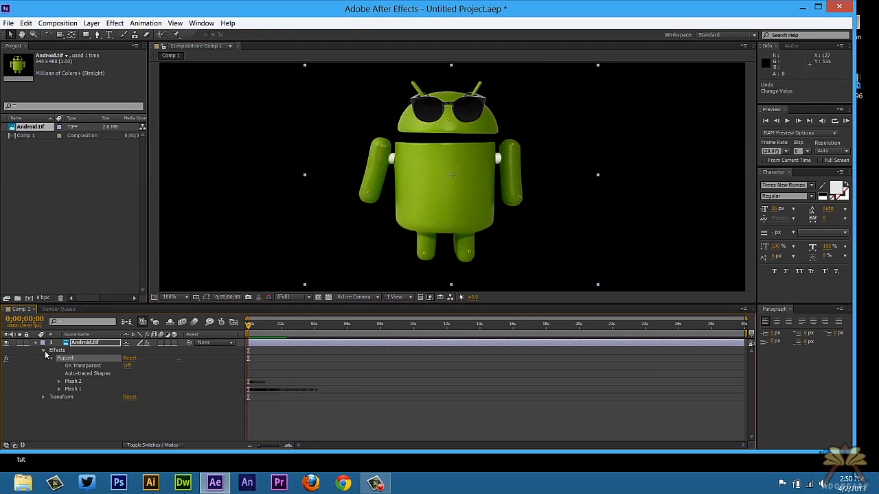
Keyframe Position and shift the character right, moving to a later time for the next key
{"action": "left_click", "coordinate": [44, 397]}
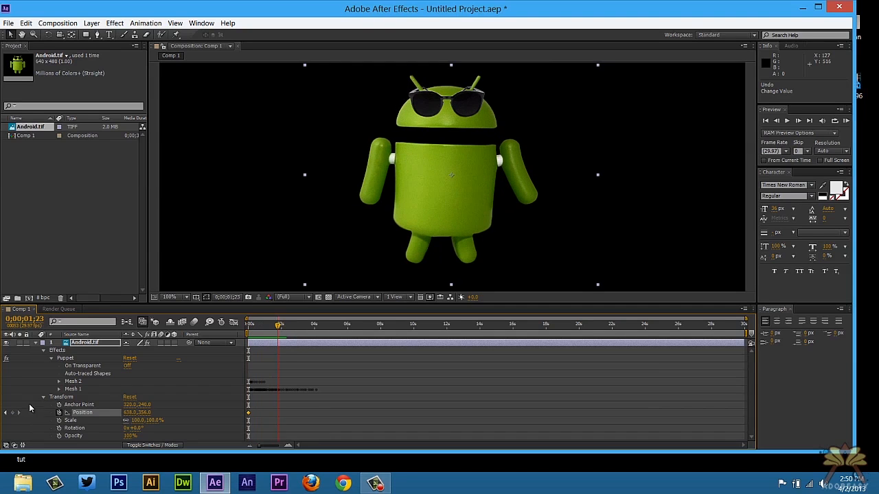
{"action": "left_click_drag", "start_coordinate": [450, 175], "coordinate": [501, 175]}
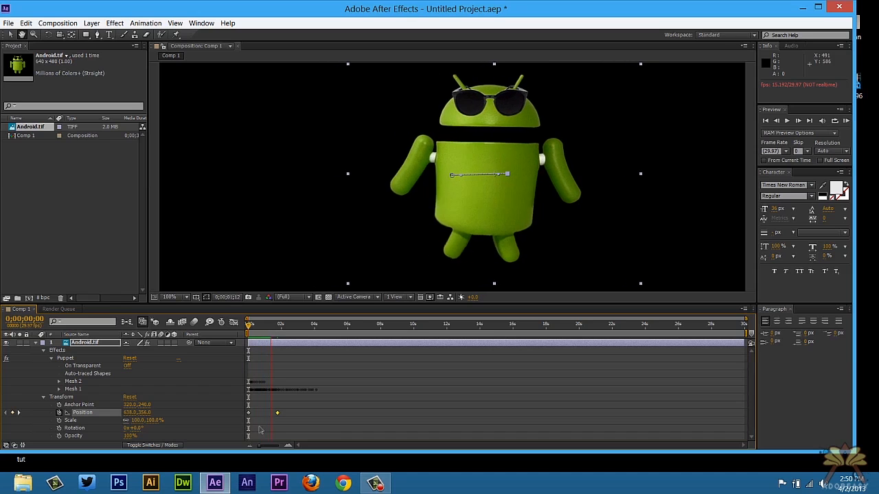
{"action": "left_click", "coordinate": [280, 324]}
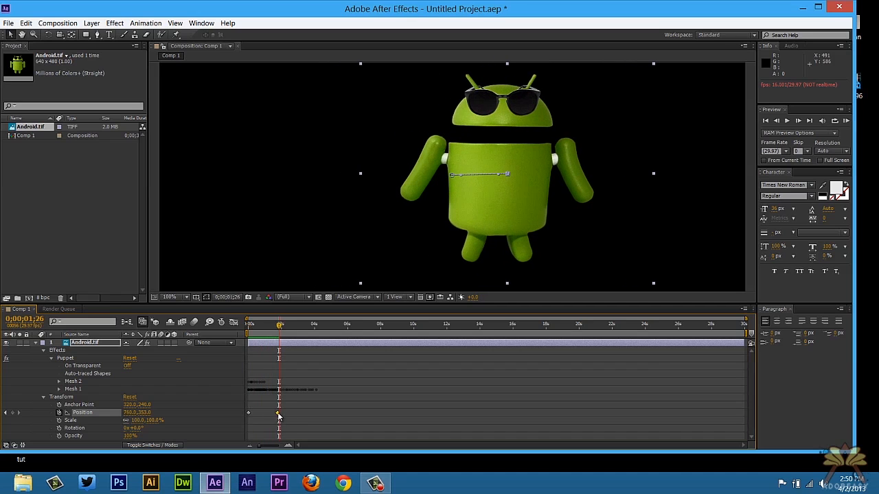